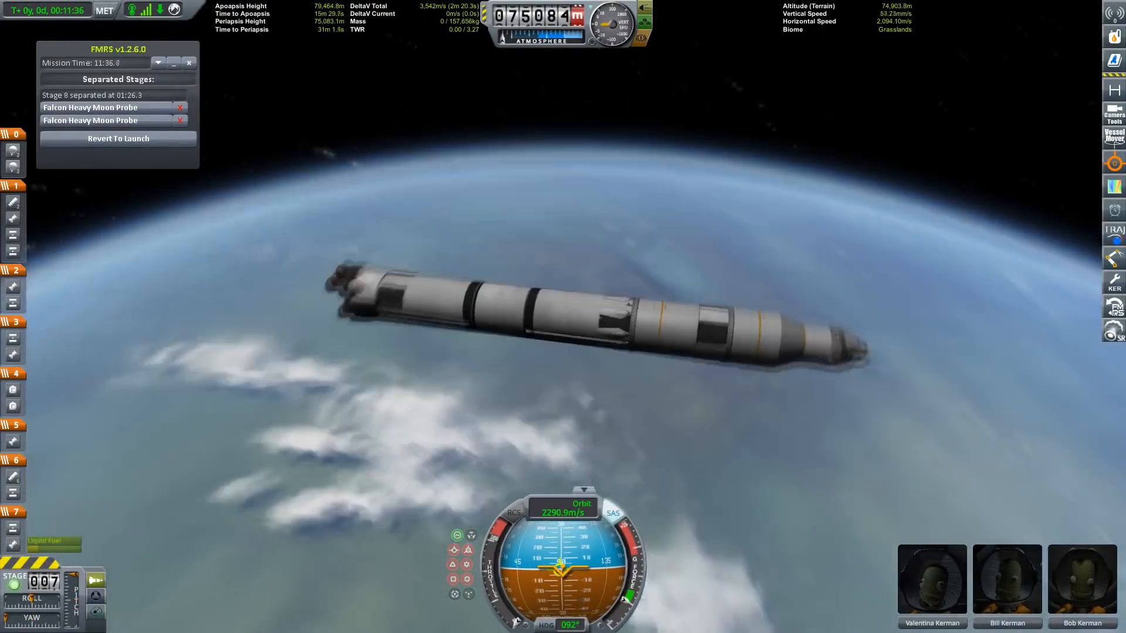
- Offset and rotate the Big-S Wing Strake, then attach an Mk3 Liquid Fuel Fuselage Short
key(space)
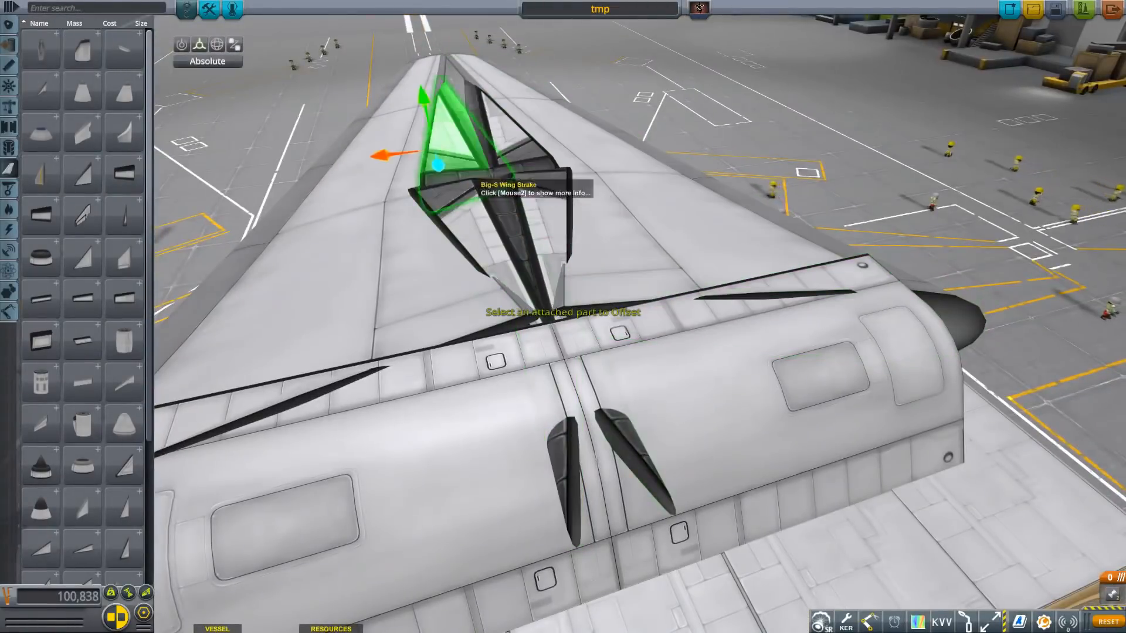
click(217, 44)
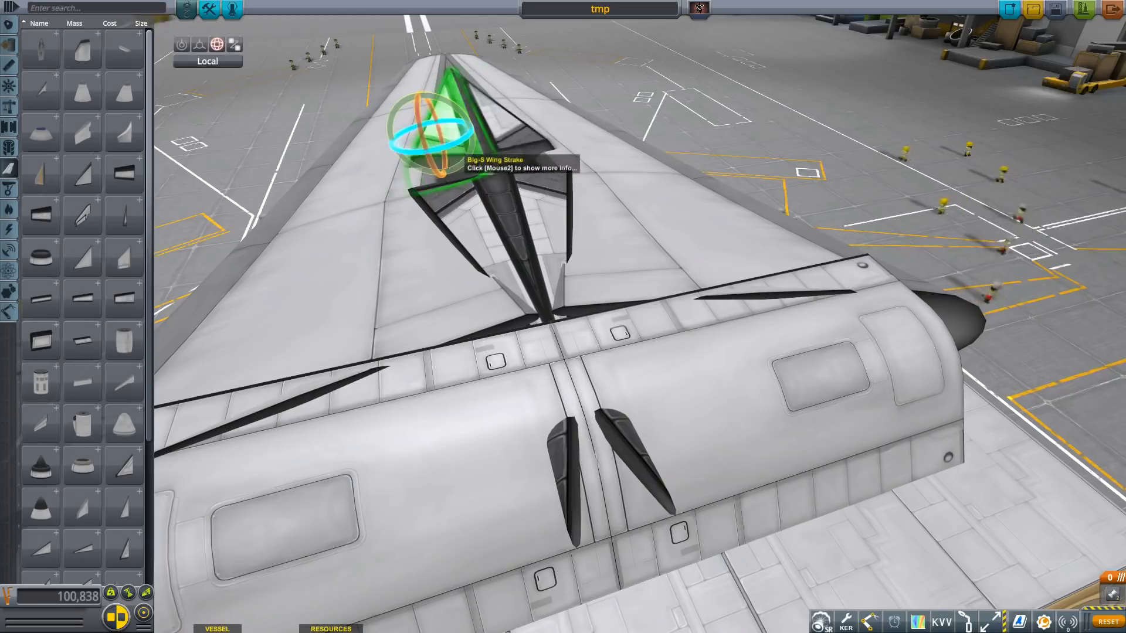
click(217, 44)
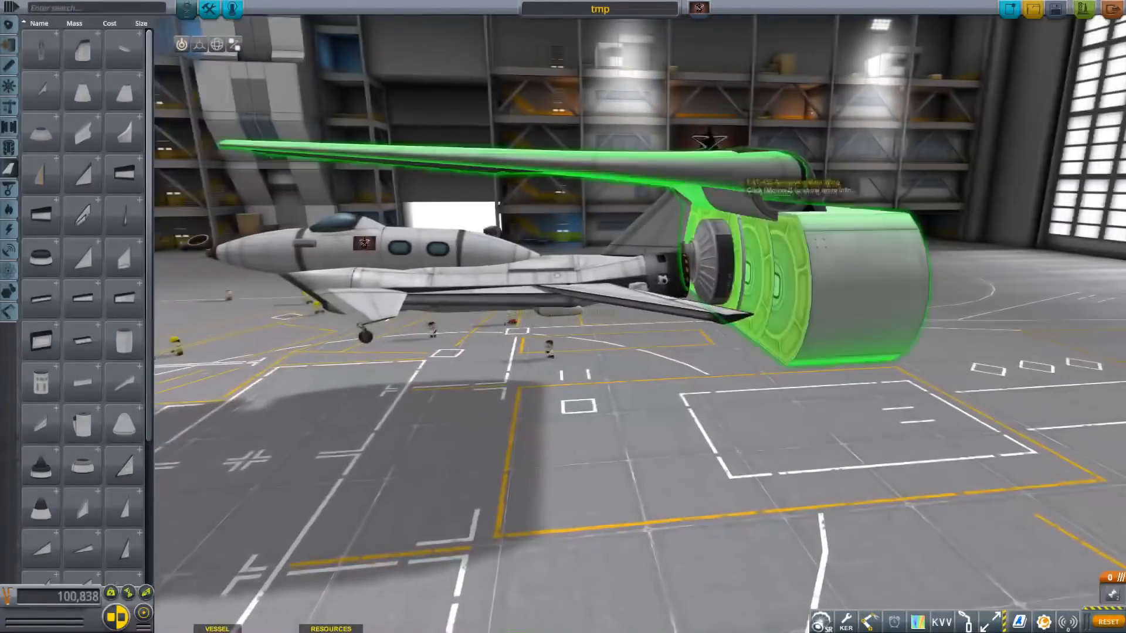
click(199, 44)
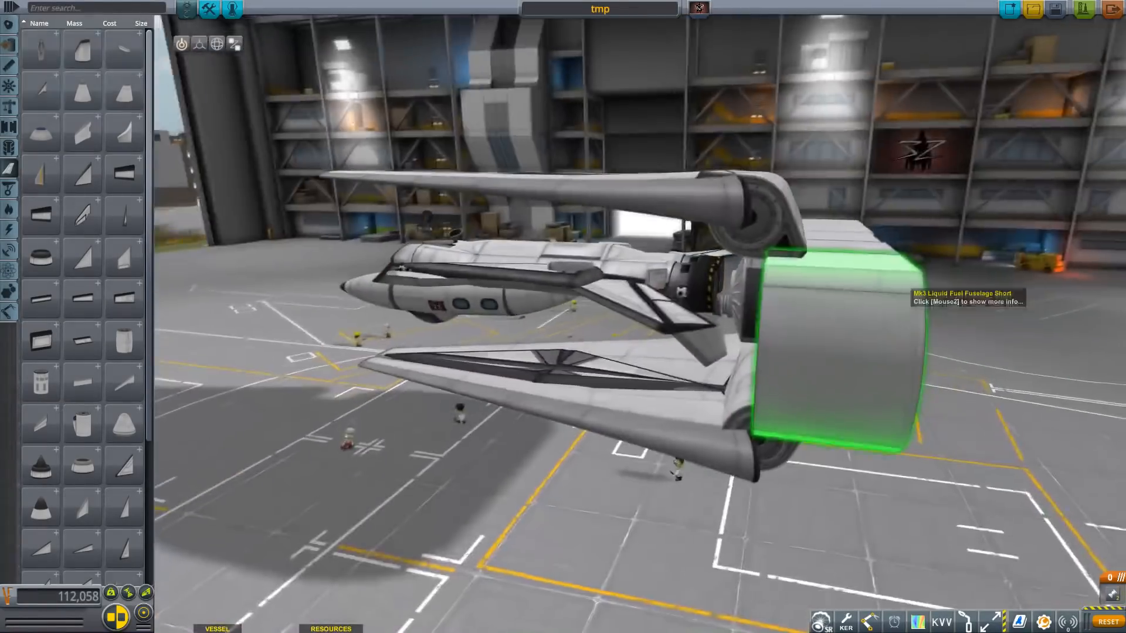
click(199, 44)
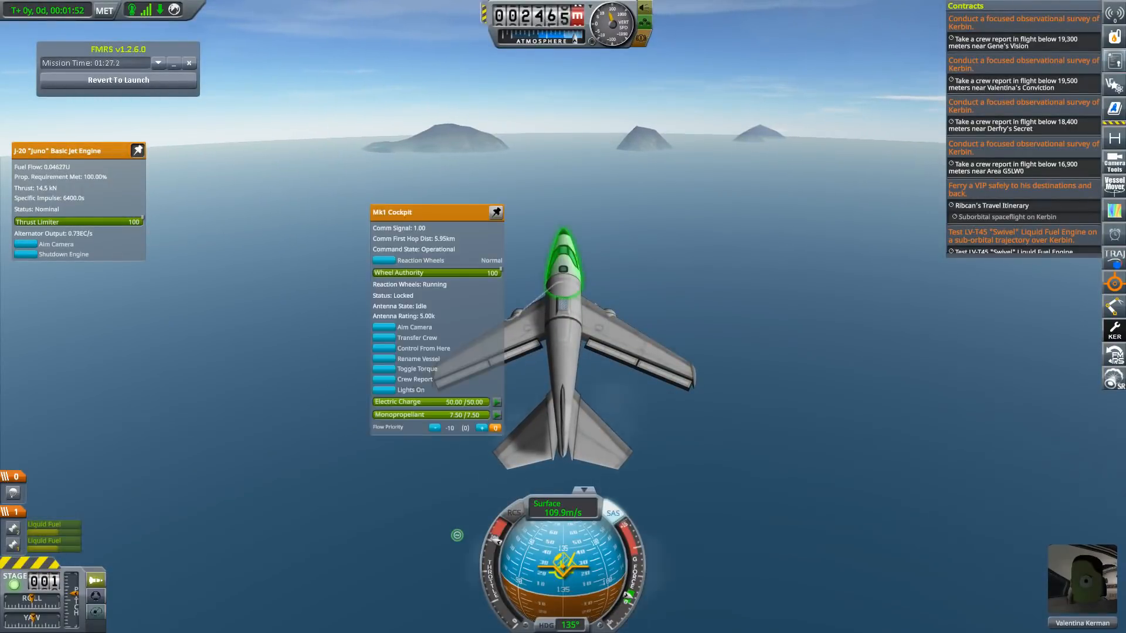
drag(435, 212, 249, 140)
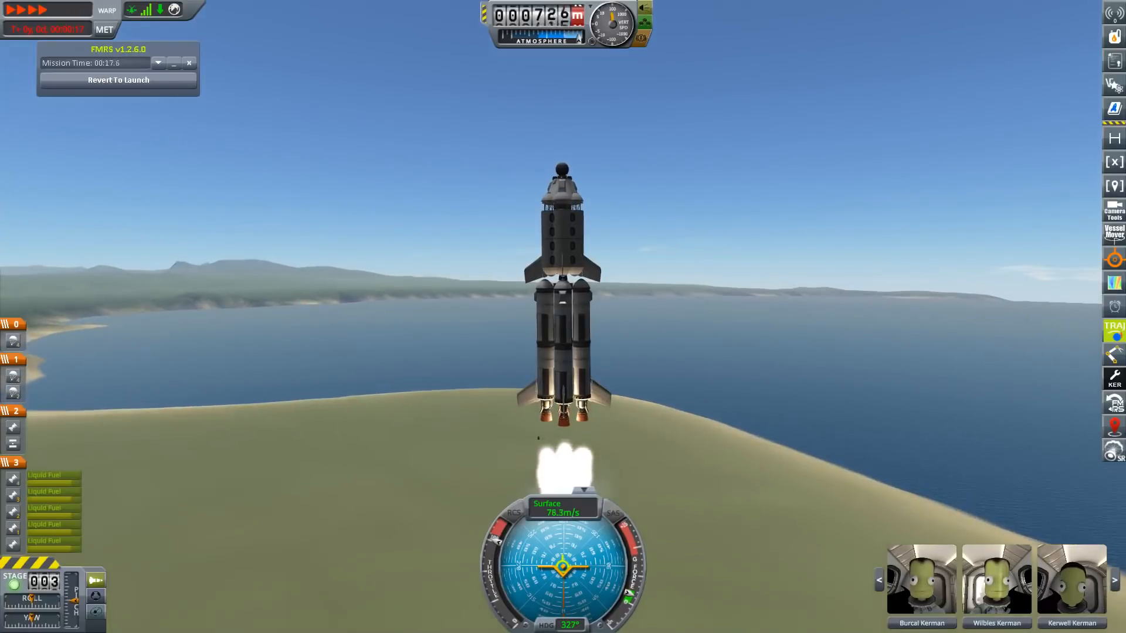
key(.)
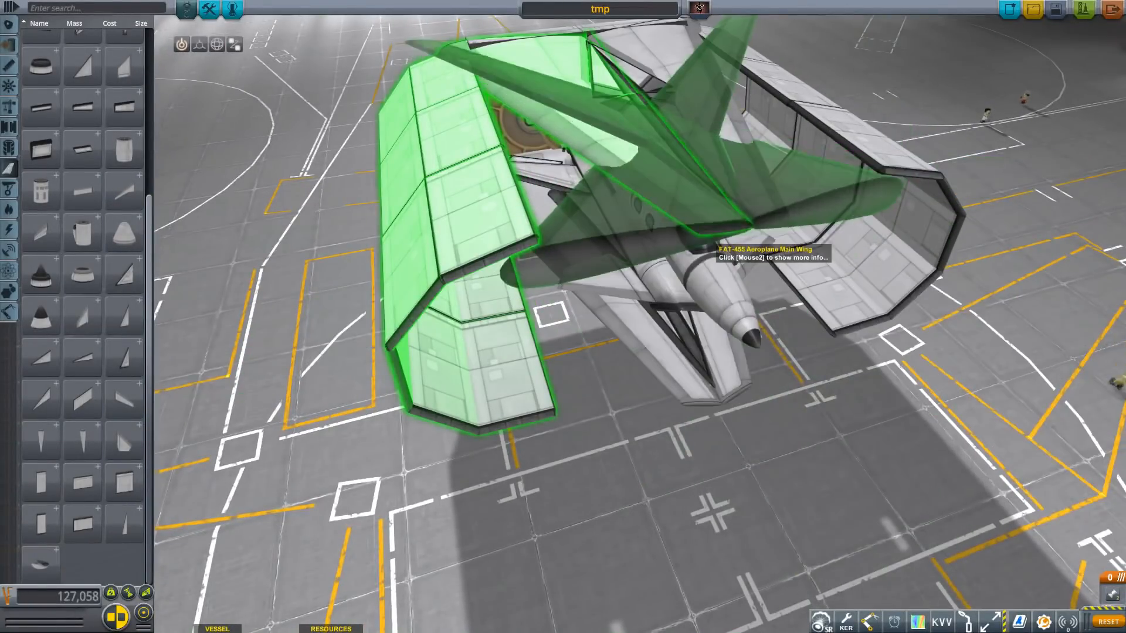
- Attach the FAT-455 Aeroplane Main Wing panel symmetrically to the fuselage
click(217, 44)
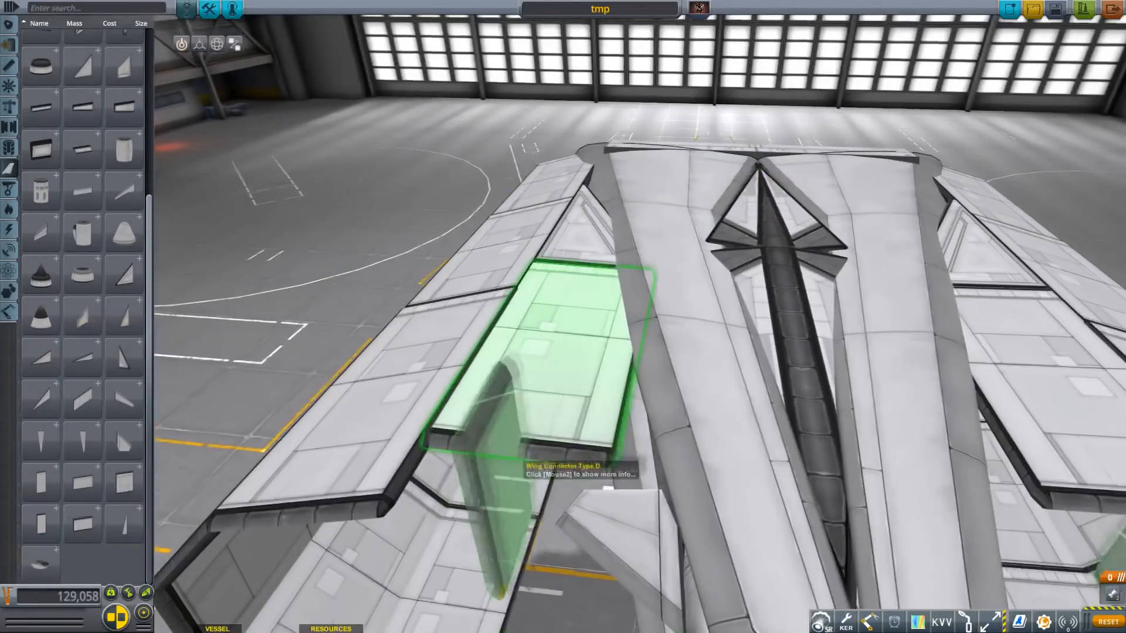
- Attach the Wing Connector Type D piece onto the wing
click(198, 44)
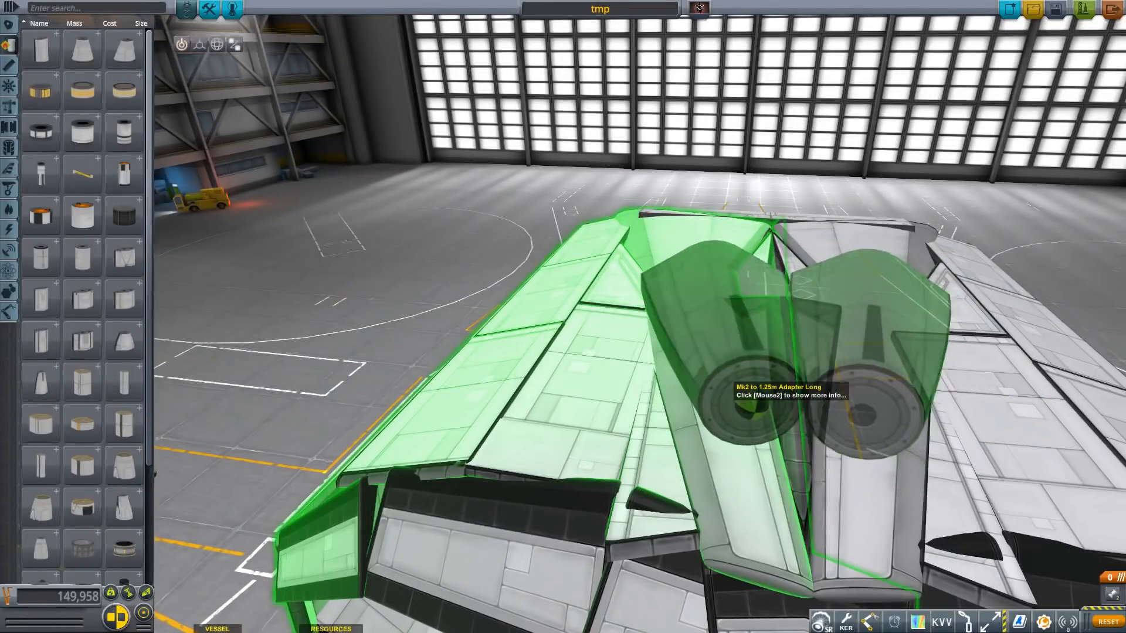
- Attach the two Mk2 to 1.25m Adapter Long parts to the plane's rear
click(199, 44)
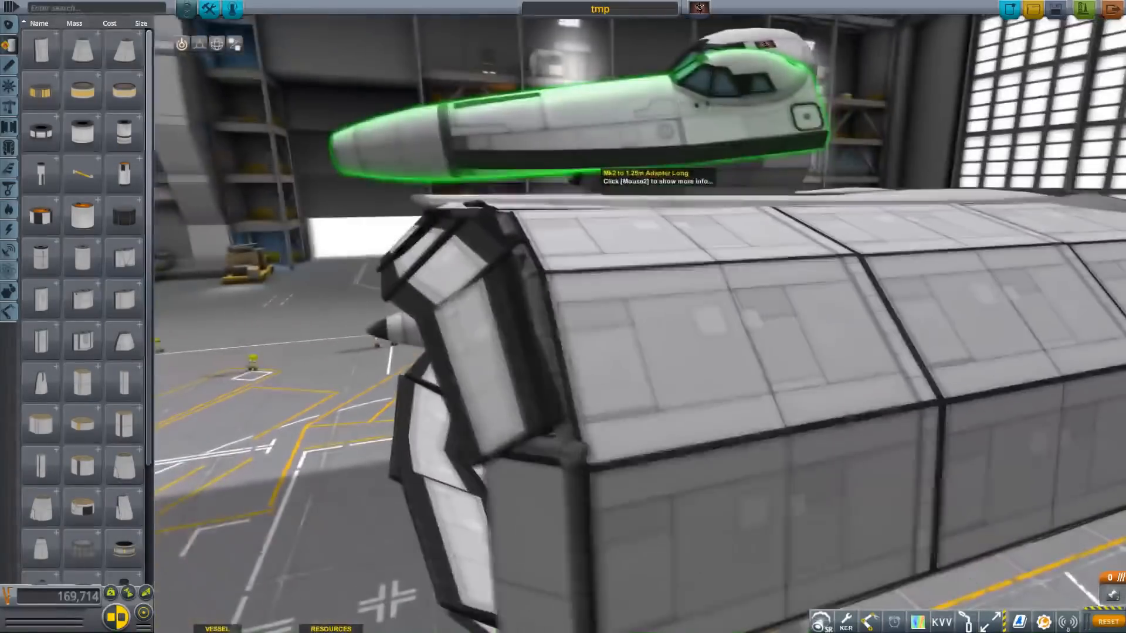
- Place the cockpit nose assembly onto the top of the spaceplane's fuselage
click(199, 44)
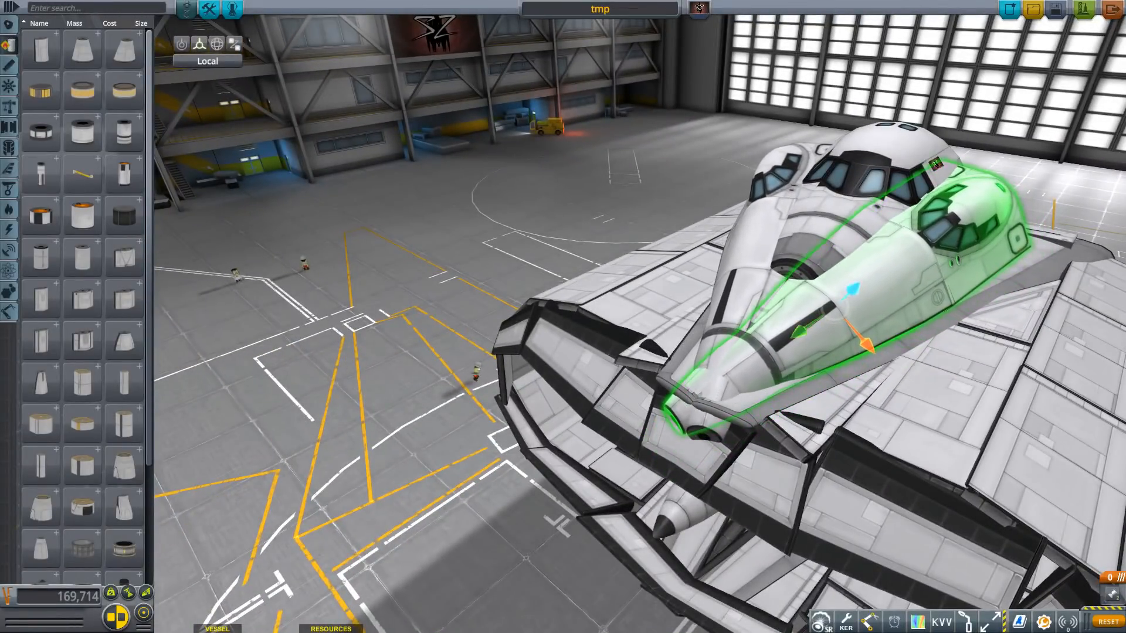
mouse_move(848, 338)
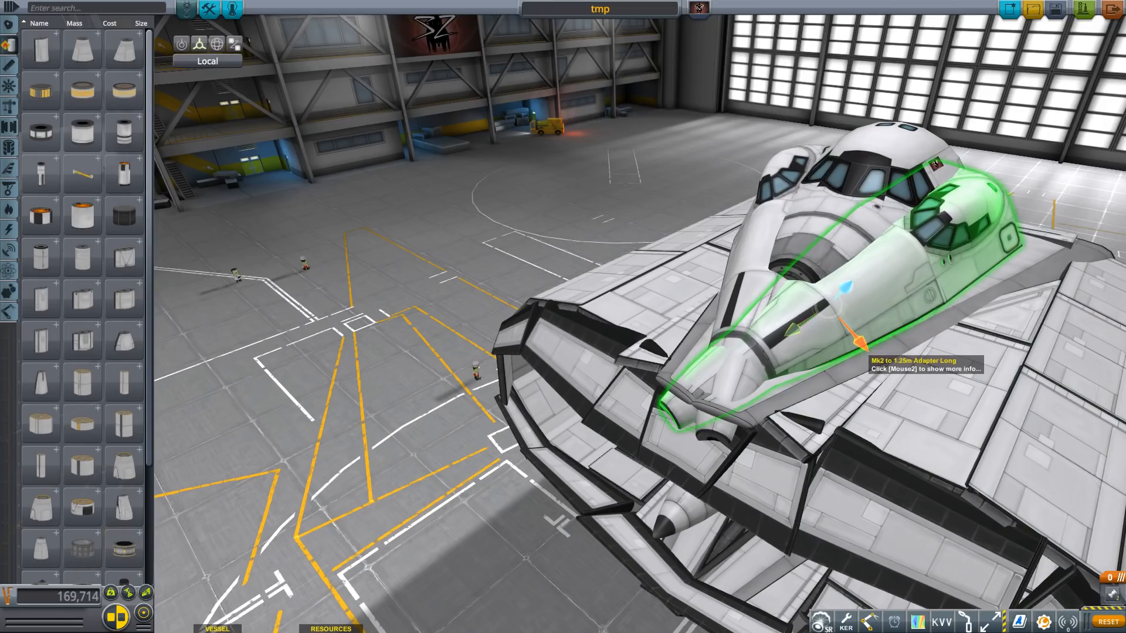